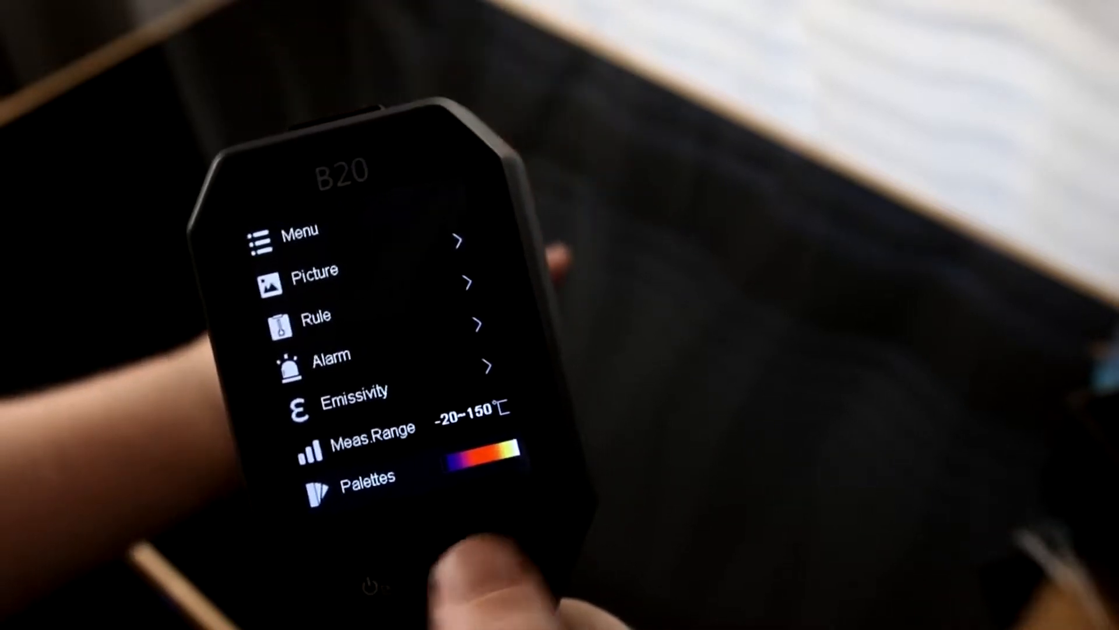
scroll("down", 3)
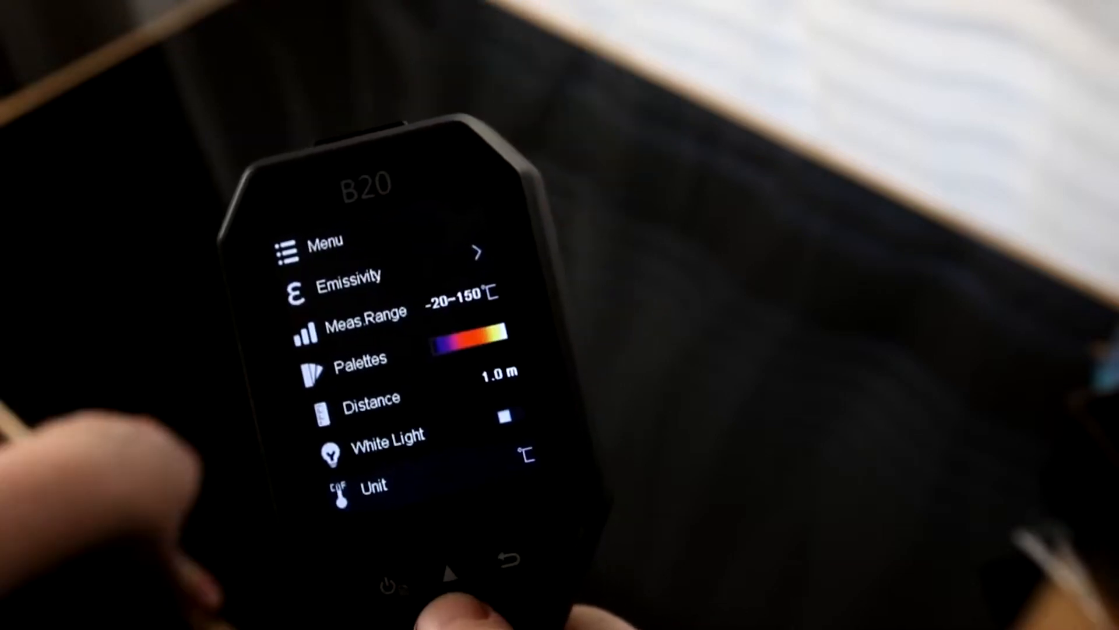